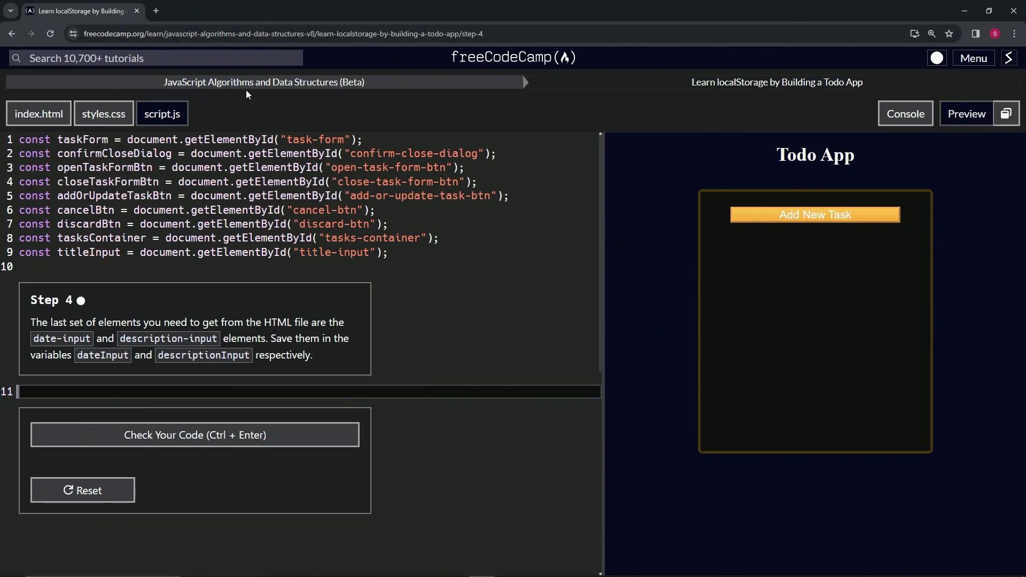
{"action": "mouse_move", "coordinate": [732, 92]}
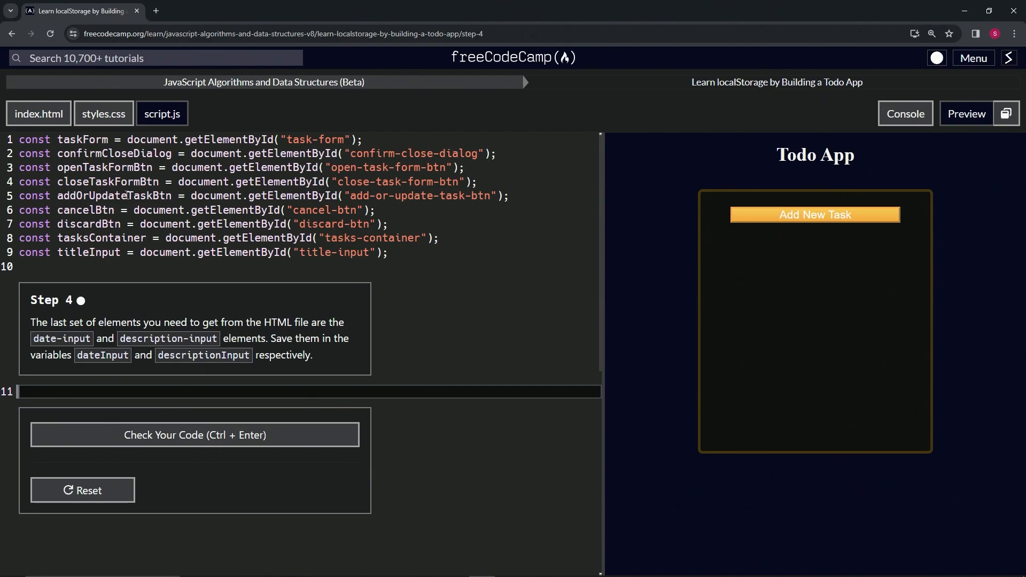
{"action": "mouse_move", "coordinate": [89, 312]}
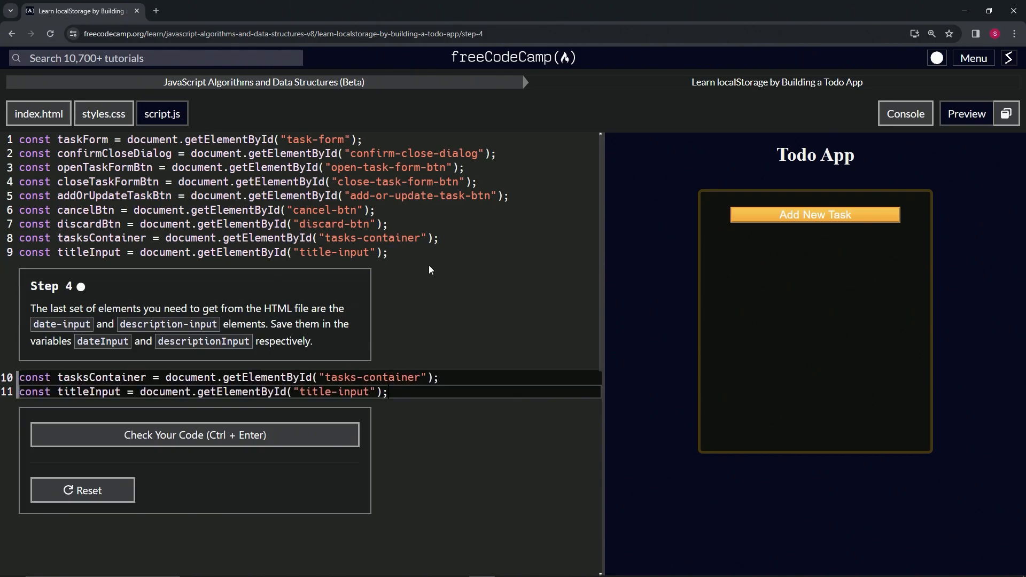
{"action": "mouse_move", "coordinate": [144, 408]}
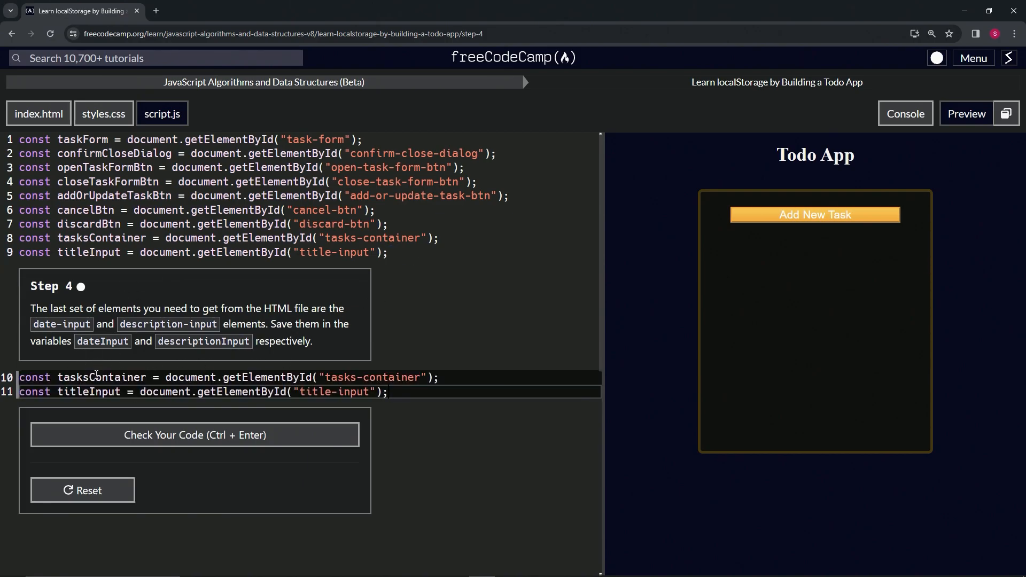
Declare dateInput and descriptionInput for ids date-input and description-input, then check and submit
{"action": "type", "text": "dateInpu"}
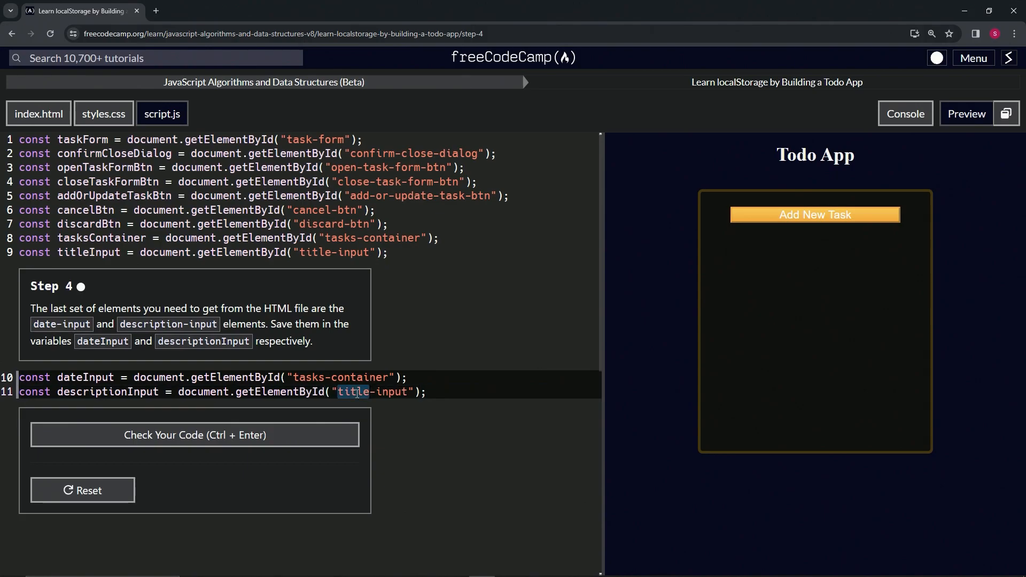
{"action": "type", "text": "description-input"}
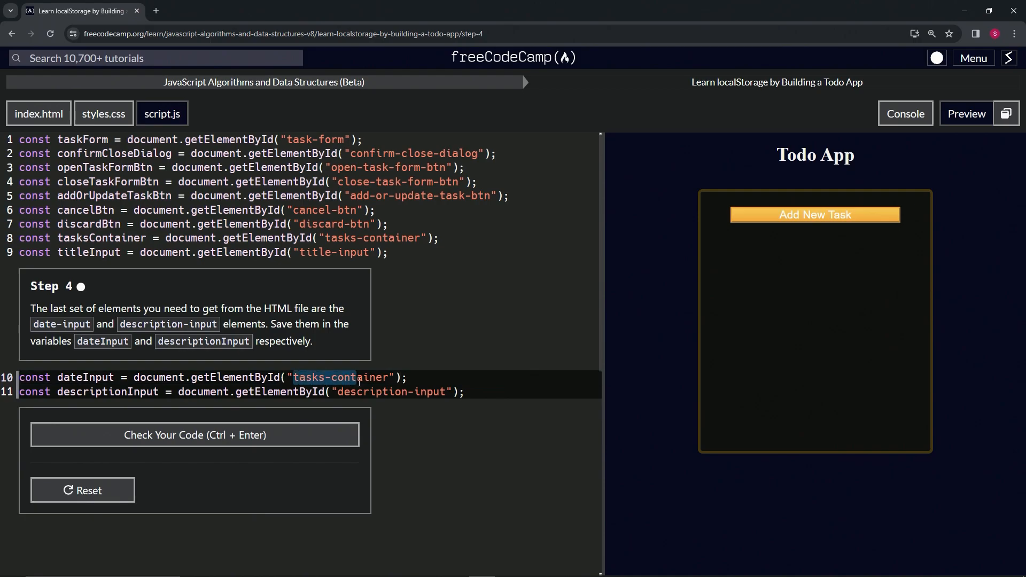
{"action": "type", "text": "d"}
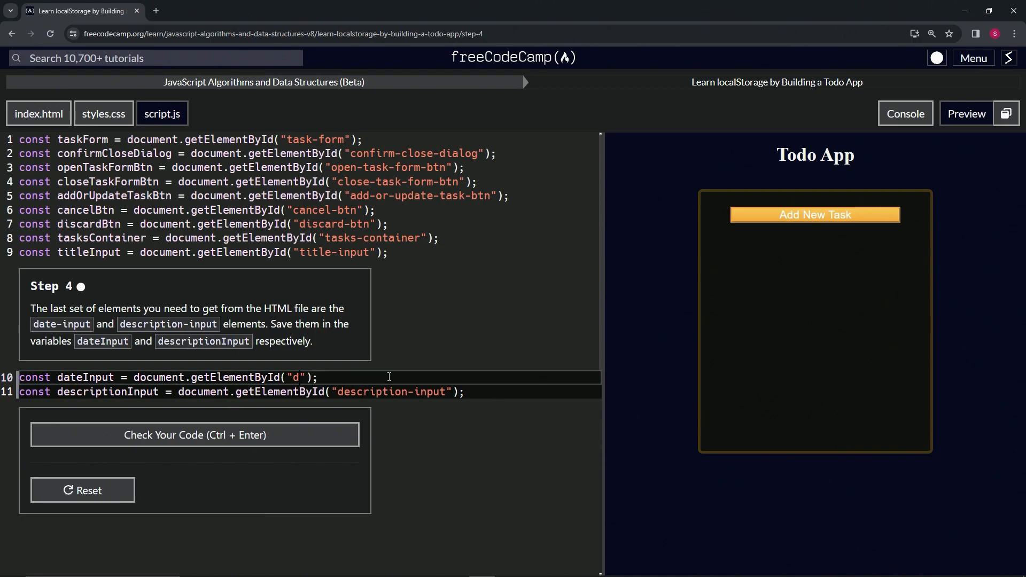
{"action": "type", "text": "ate-input"}
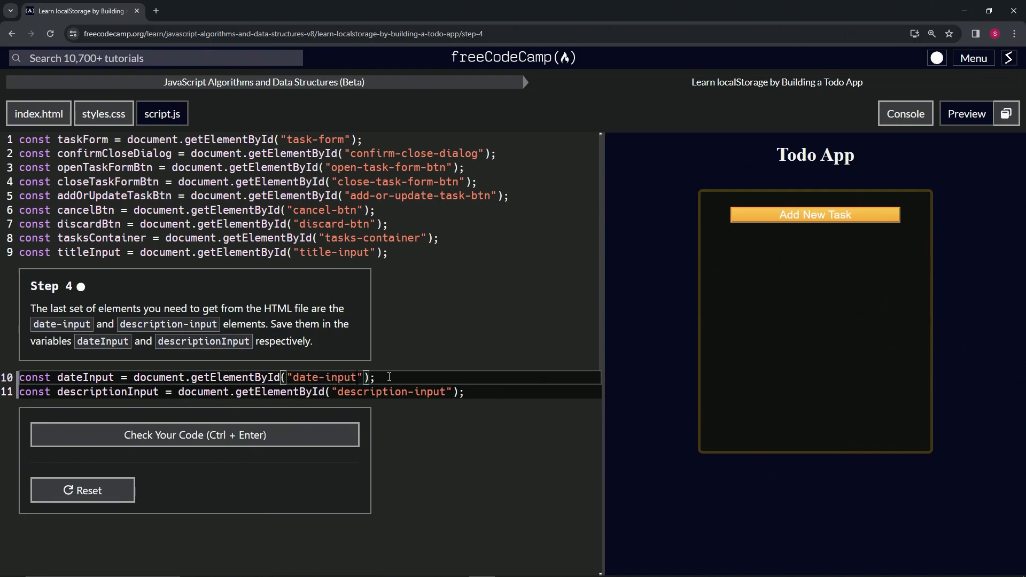
{"action": "left_click", "coordinate": [194, 434]}
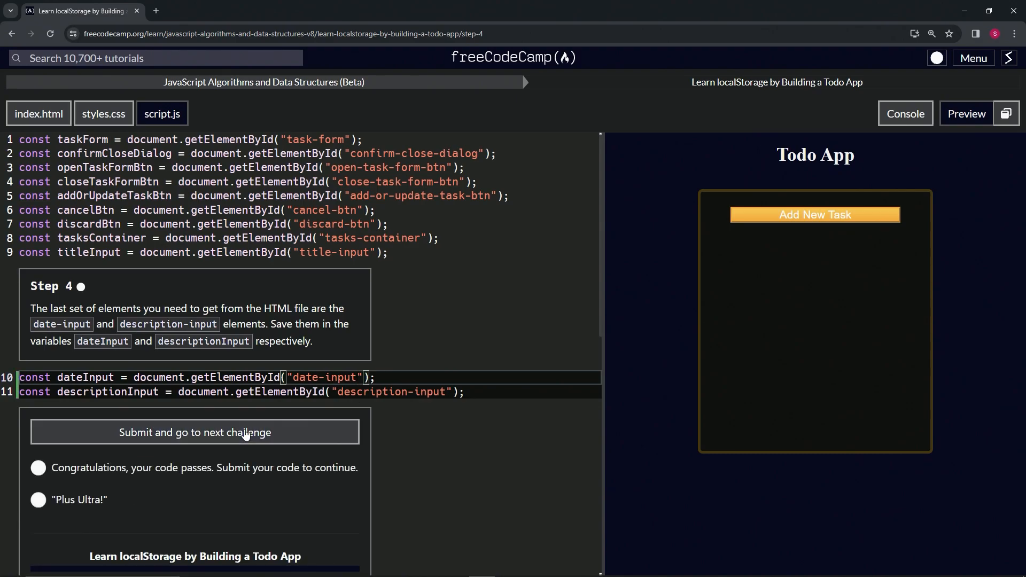
{"action": "left_click", "coordinate": [195, 432]}
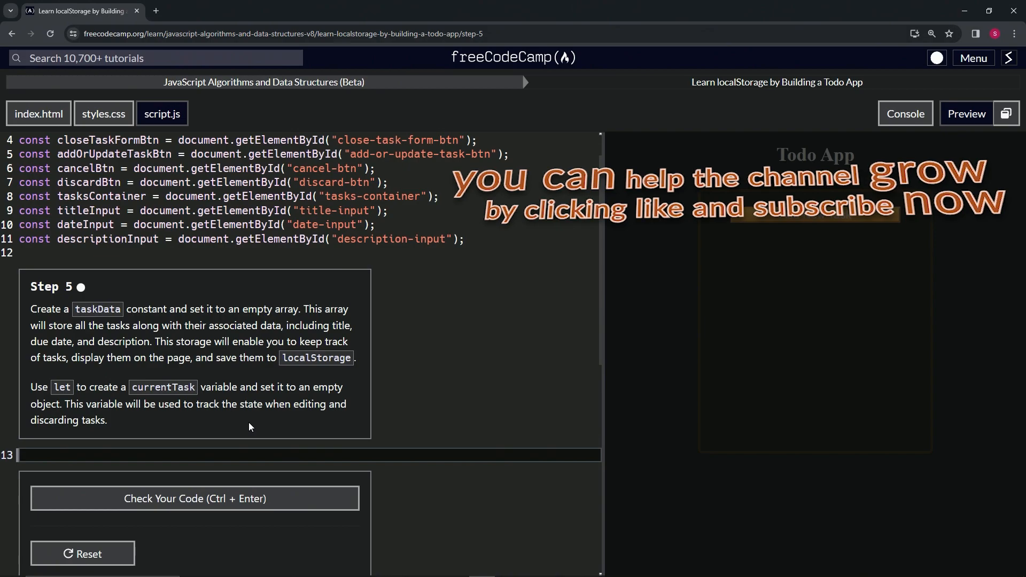
{"action": "mouse_move", "coordinate": [20, 304]}
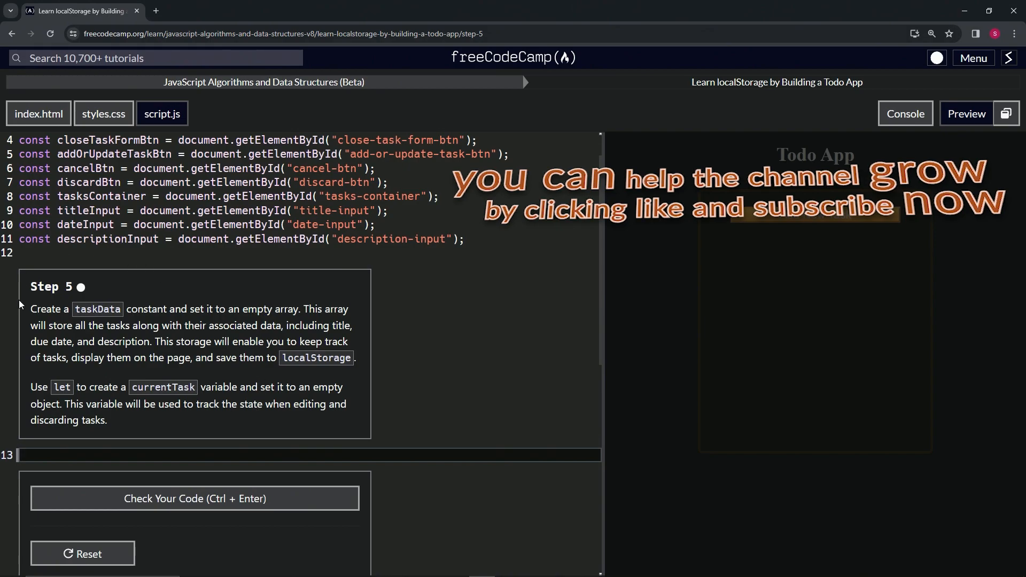